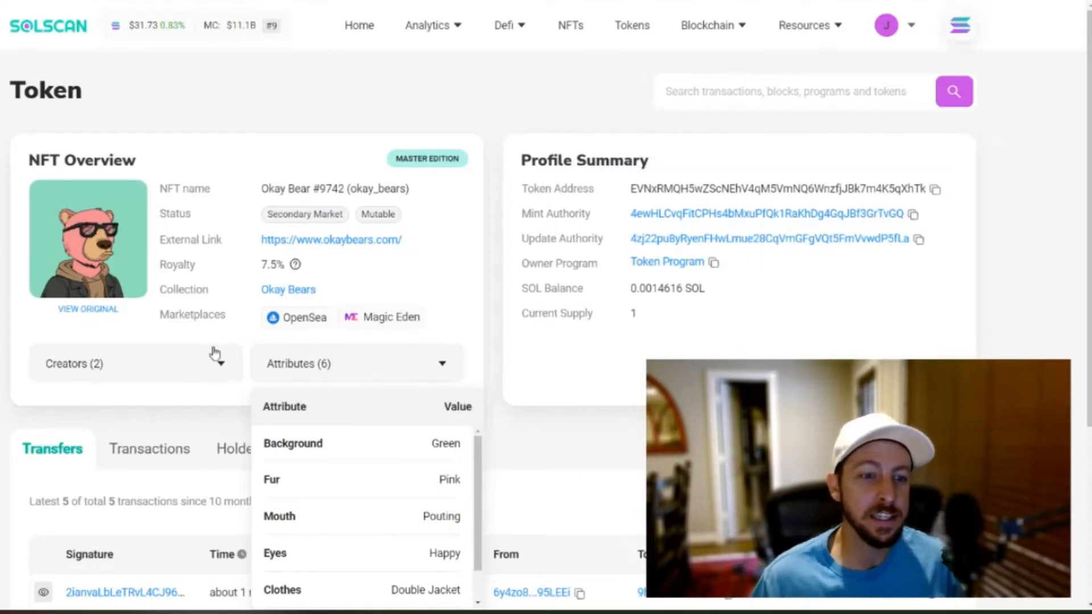
# - Expand the Creators (2) list to reveal both creator addresses and their royalty shares
pyautogui.click(136, 363)
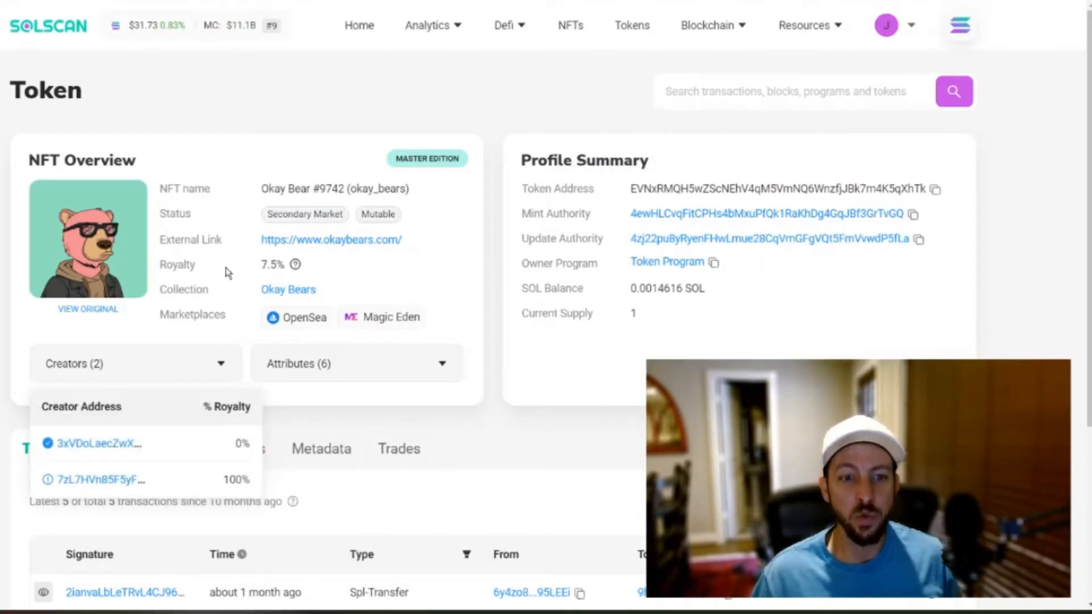
pyautogui.moveTo(426, 271)
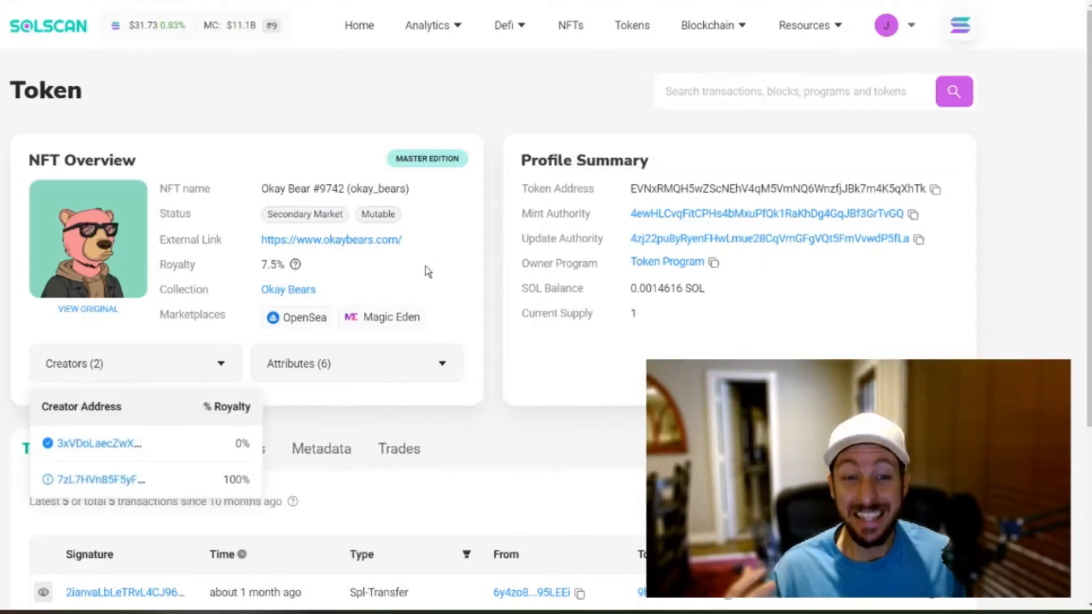
pyautogui.moveTo(88, 238)
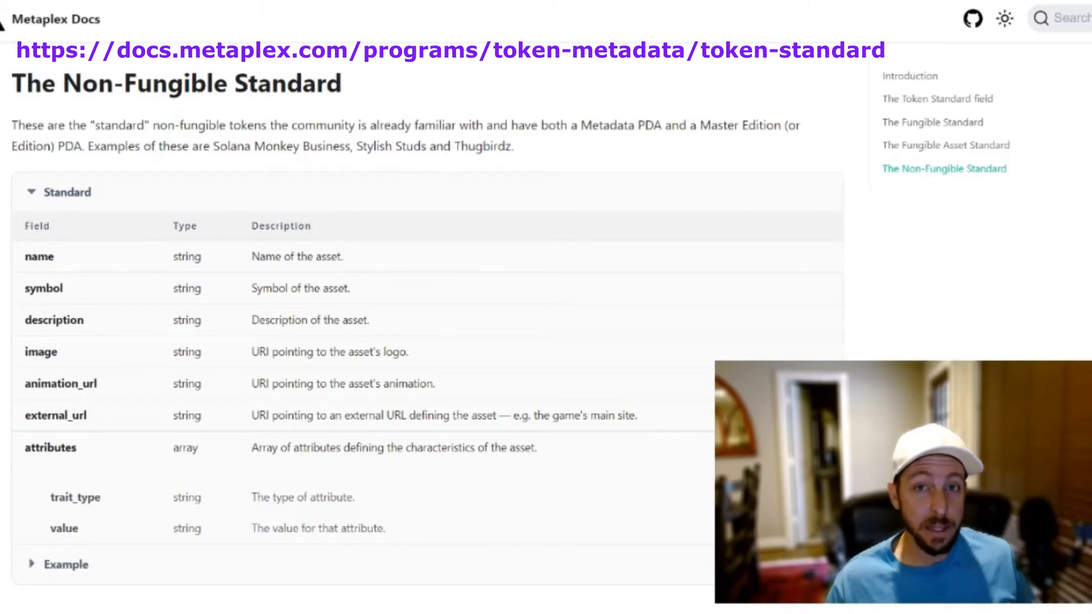
pyautogui.moveTo(258, 111)
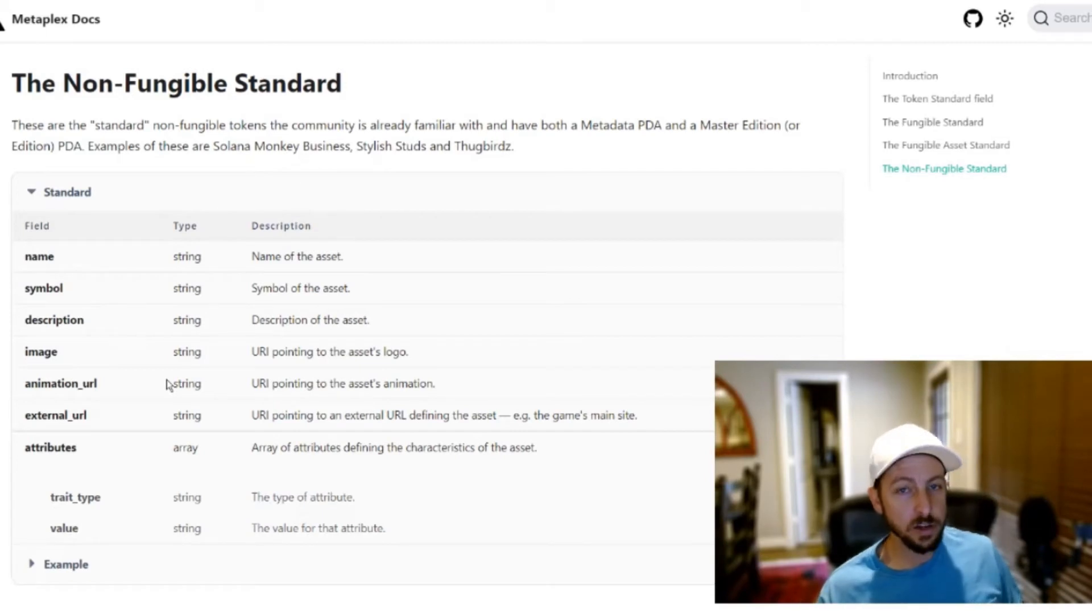
pyautogui.moveTo(225, 171)
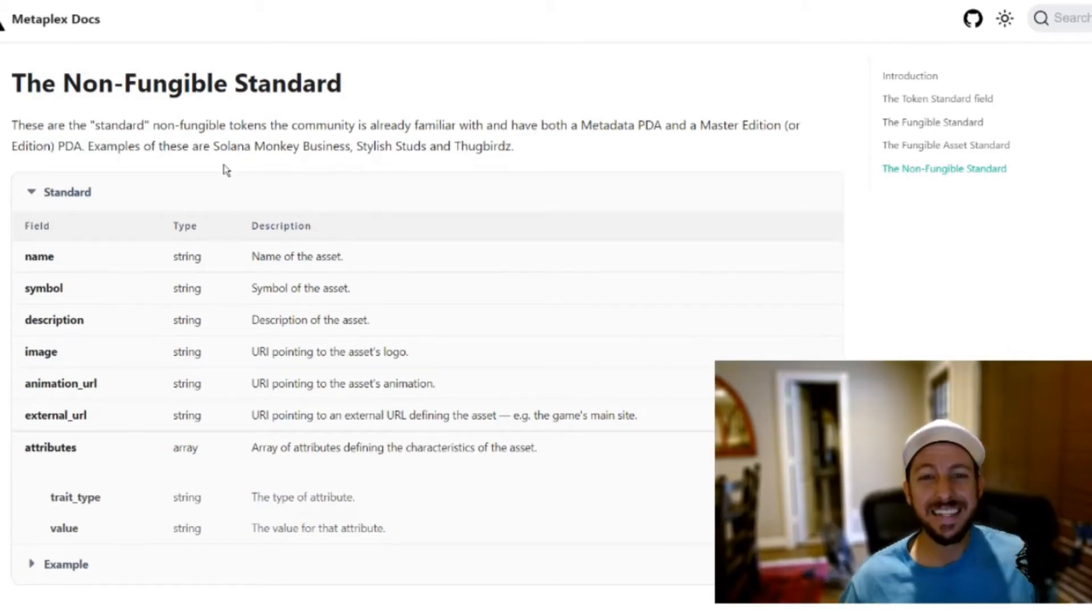
pyautogui.moveTo(96, 216)
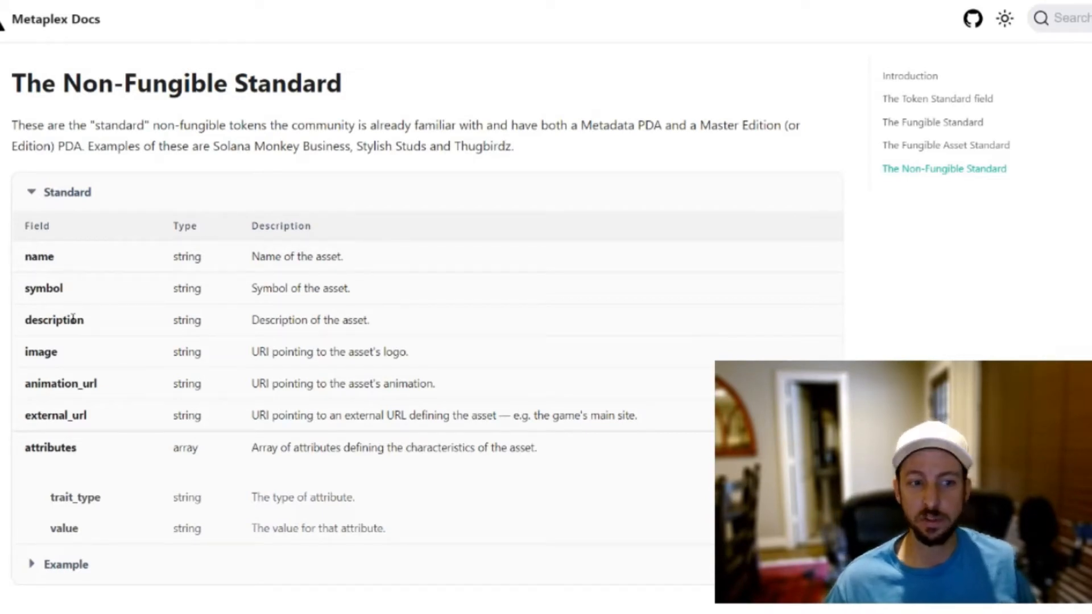
pyautogui.moveTo(108, 291)
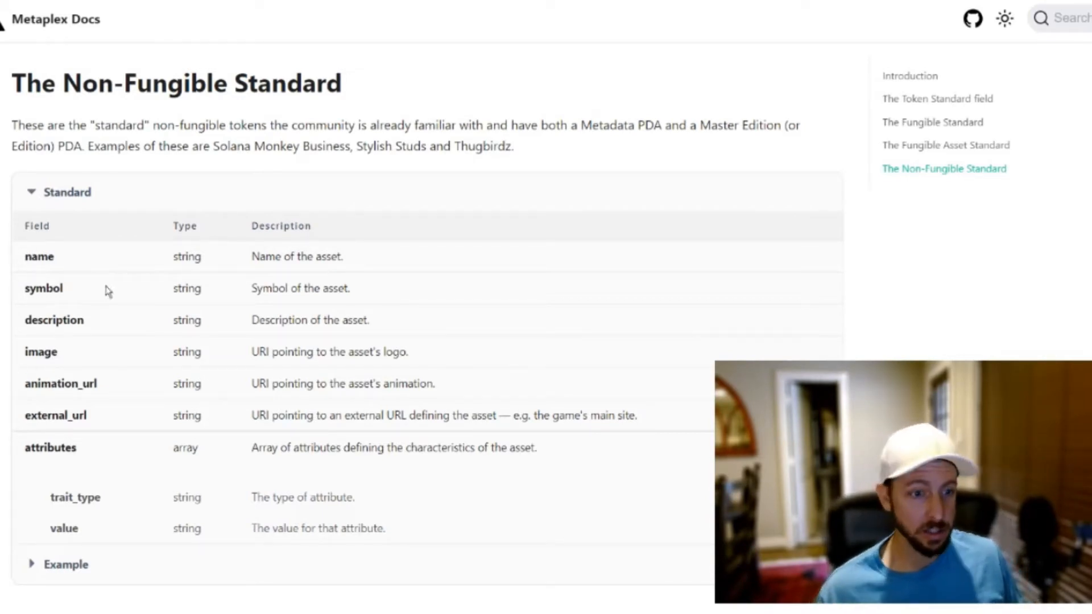
# - Scroll through the Standard field table from name down to attributes with trait_type and value
pyautogui.scroll(-3)
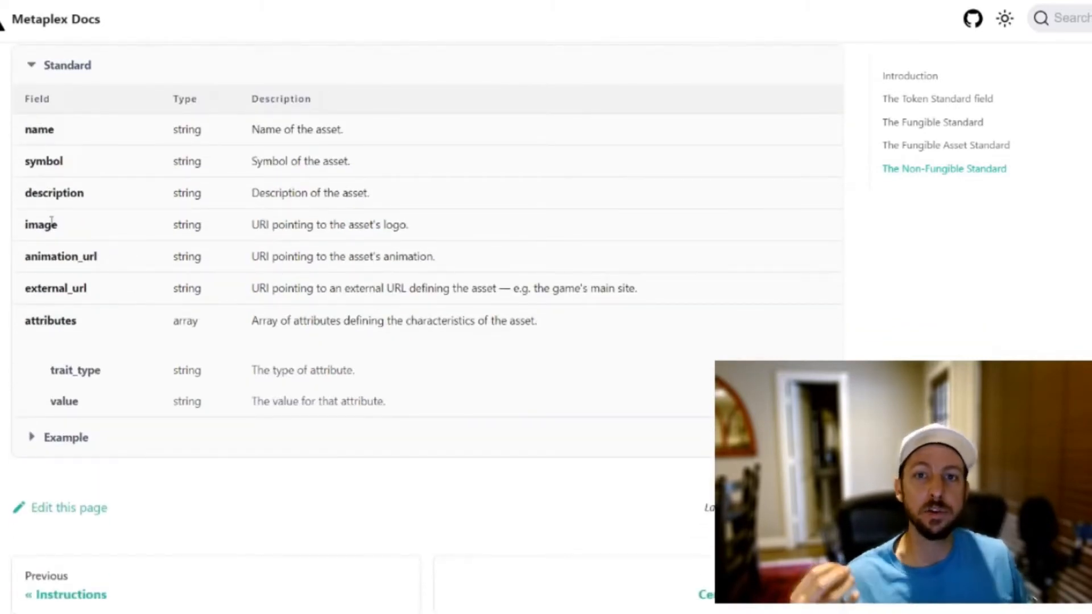
pyautogui.scroll(-3)
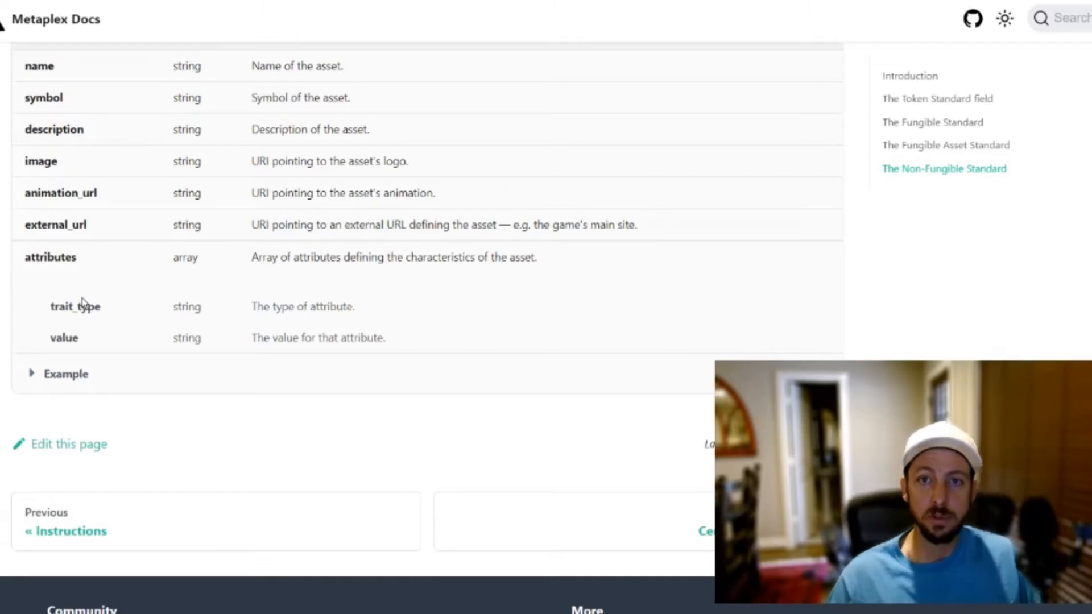
pyautogui.moveTo(49, 318)
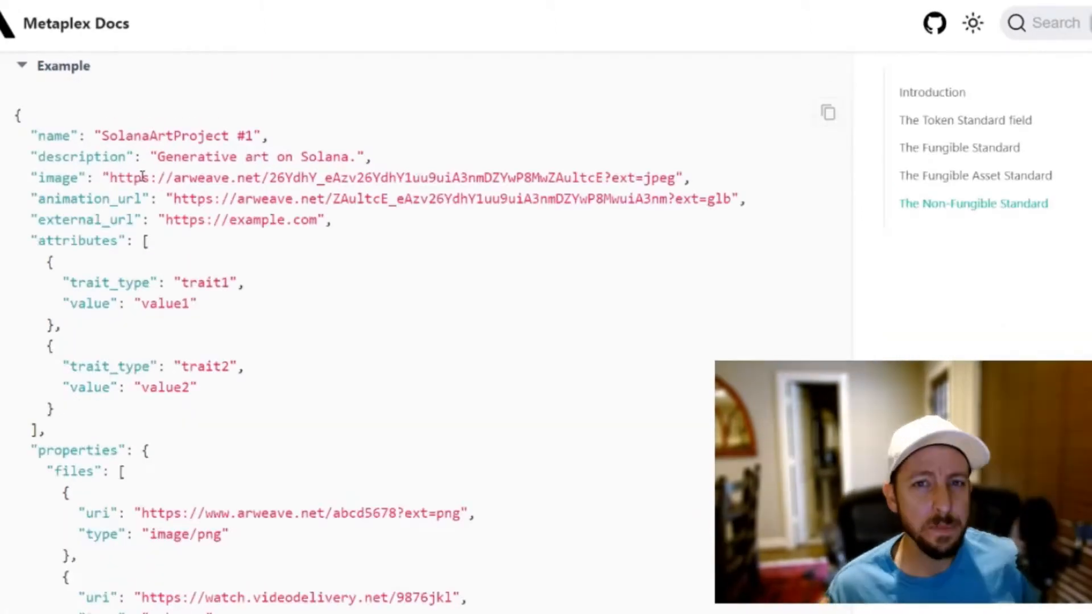
pyautogui.moveTo(321, 434)
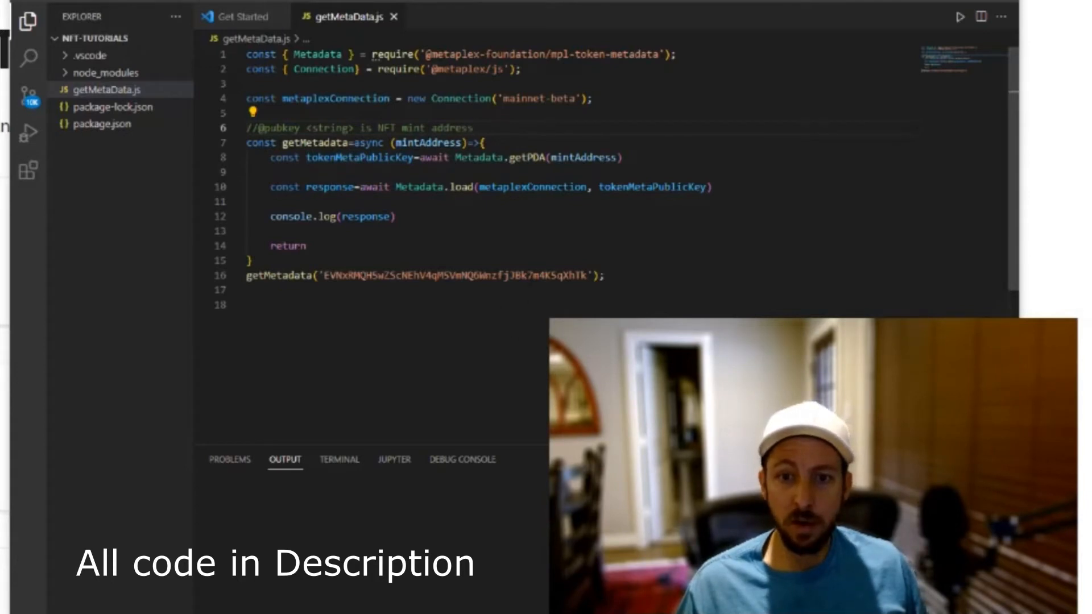
# - Run getMetaData.js so the Metadata object with its public key and account info prints
pyautogui.doubleClick(331, 216)
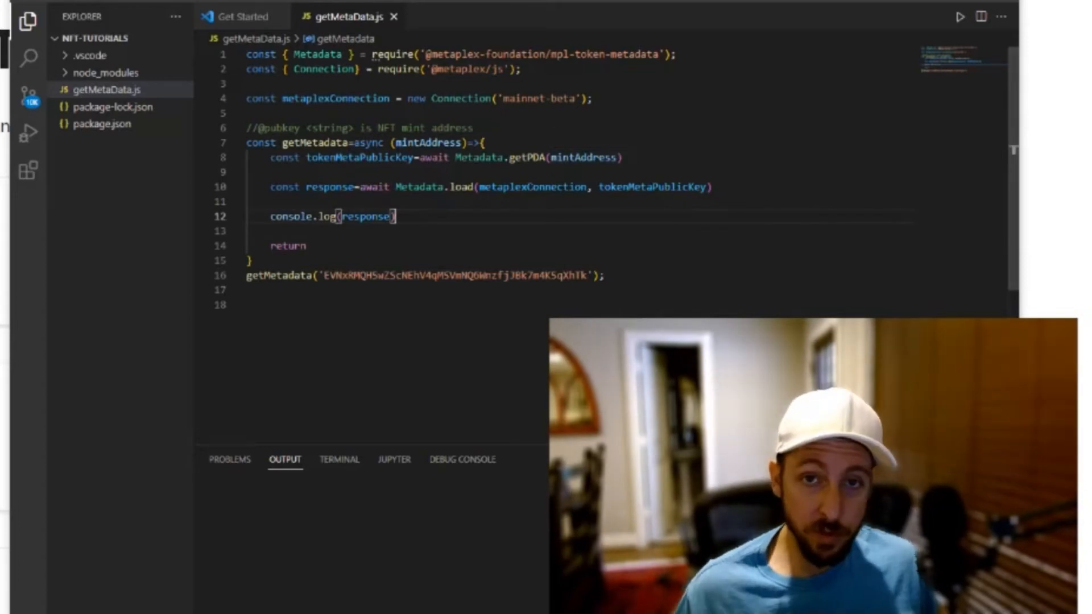
pyautogui.click(940, 17)
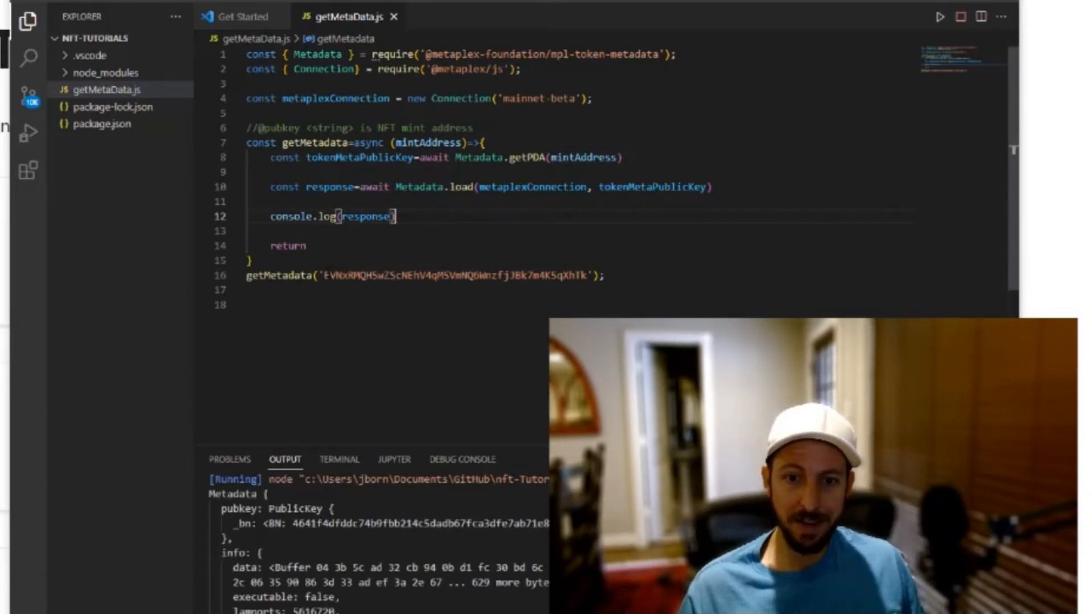
# - Maximize the VS Code window to review the printed Metadata object
pyautogui.doubleClick(453, 274)
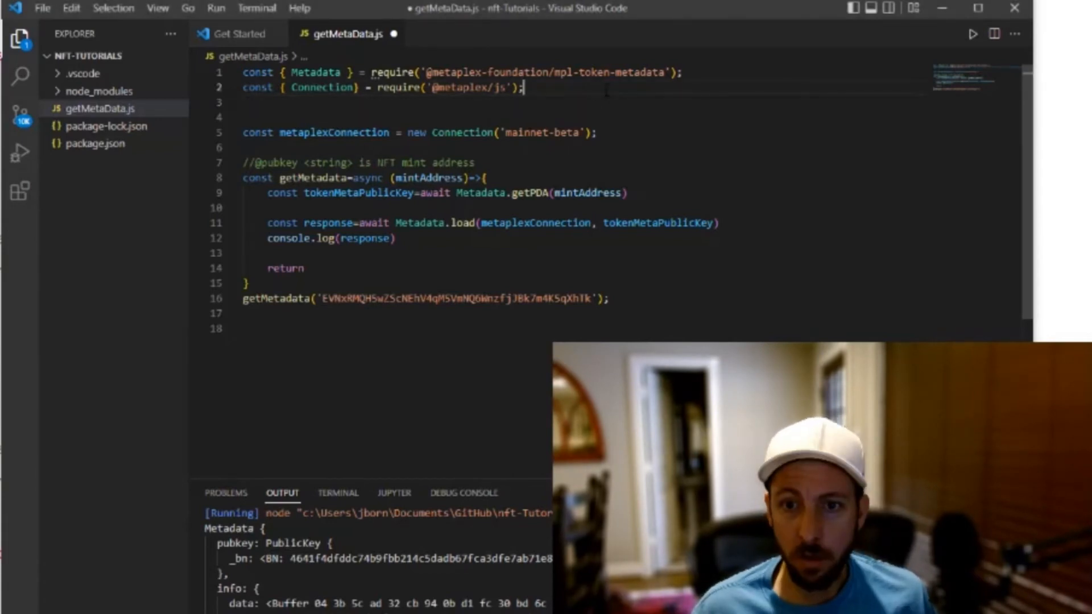
# - Add const axios = require('axios'); on line 3 and select the console.log(response) line
pyautogui.write("const axios = require('axios');")
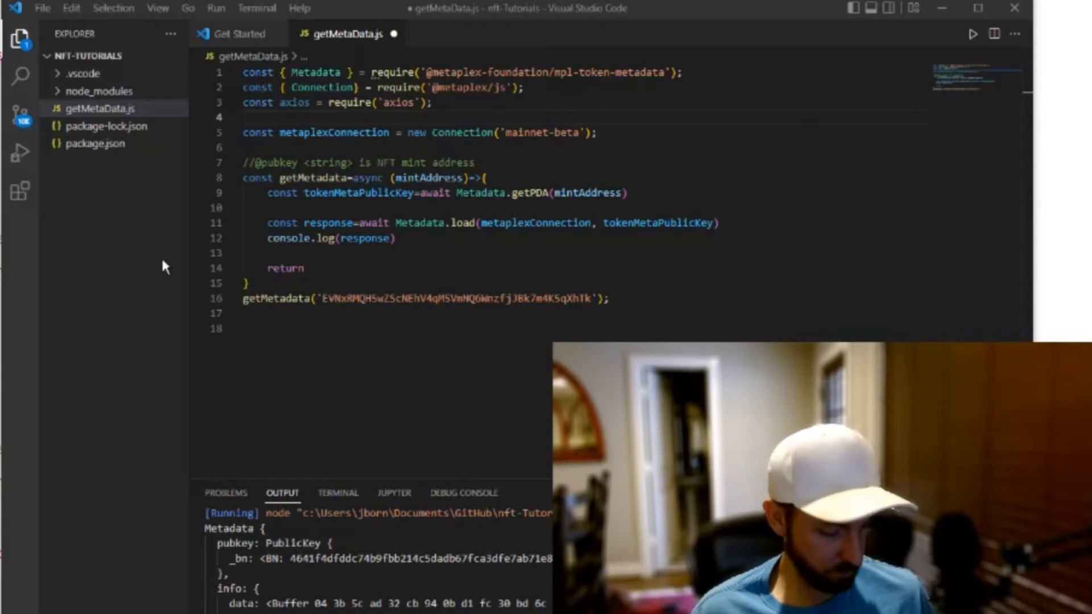
pyautogui.click(394, 238)
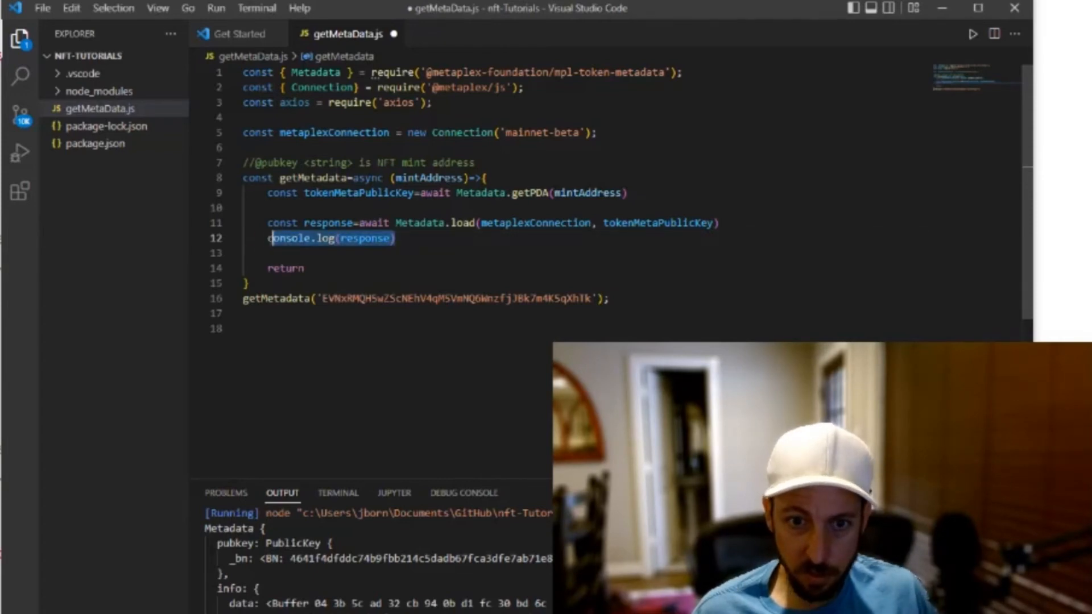
# - Replace console.log(response) with const { data } = await axios.get(response.data.data.uri);
pyautogui.press('Delete')
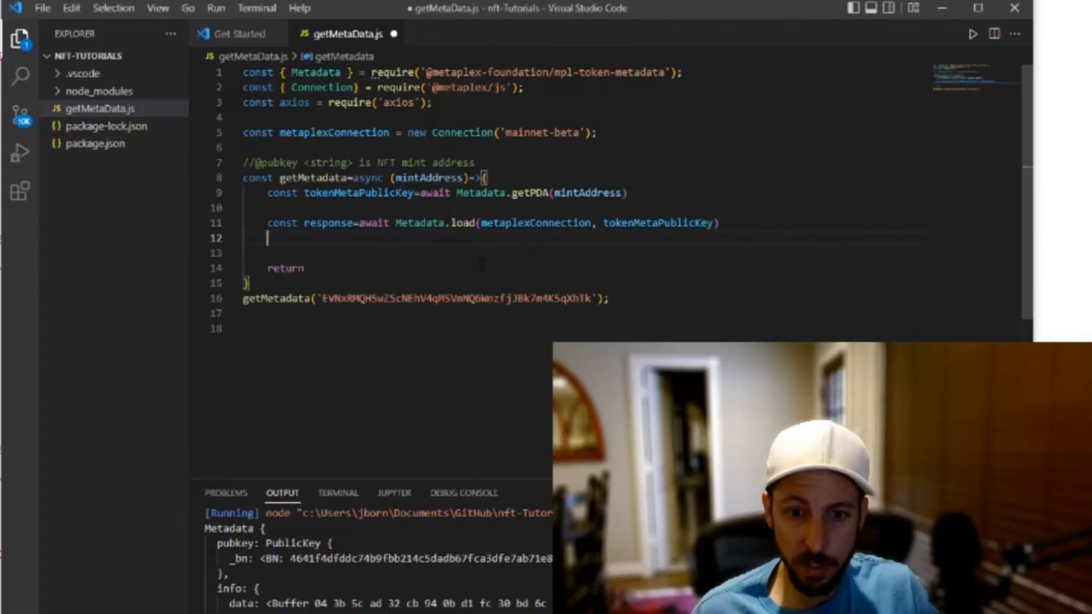
pyautogui.write('const { data } = await axios.get(response.data.data.uri);')
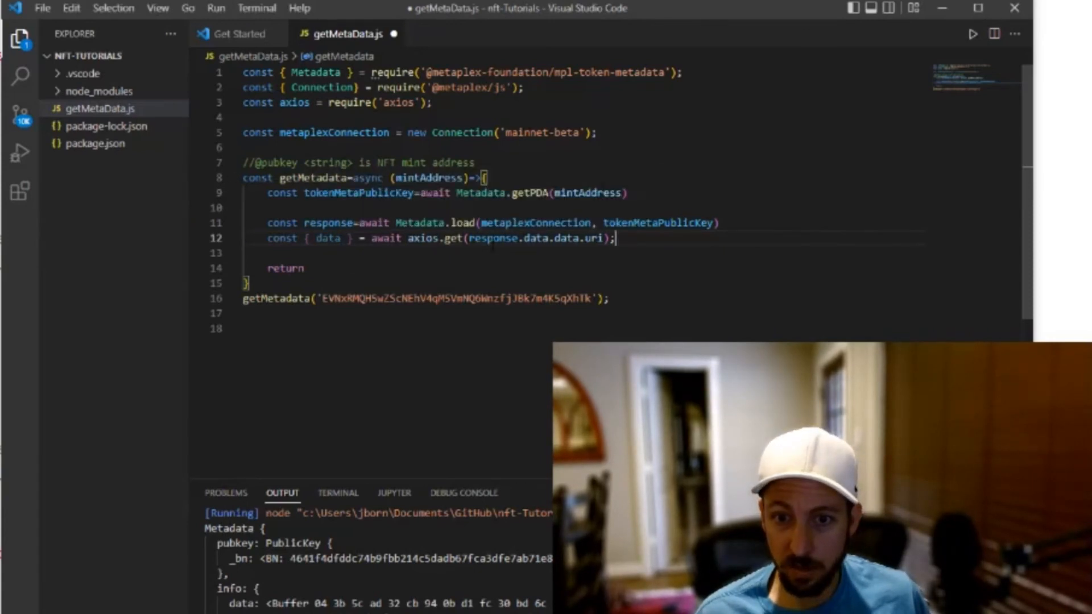
pyautogui.click(331, 223)
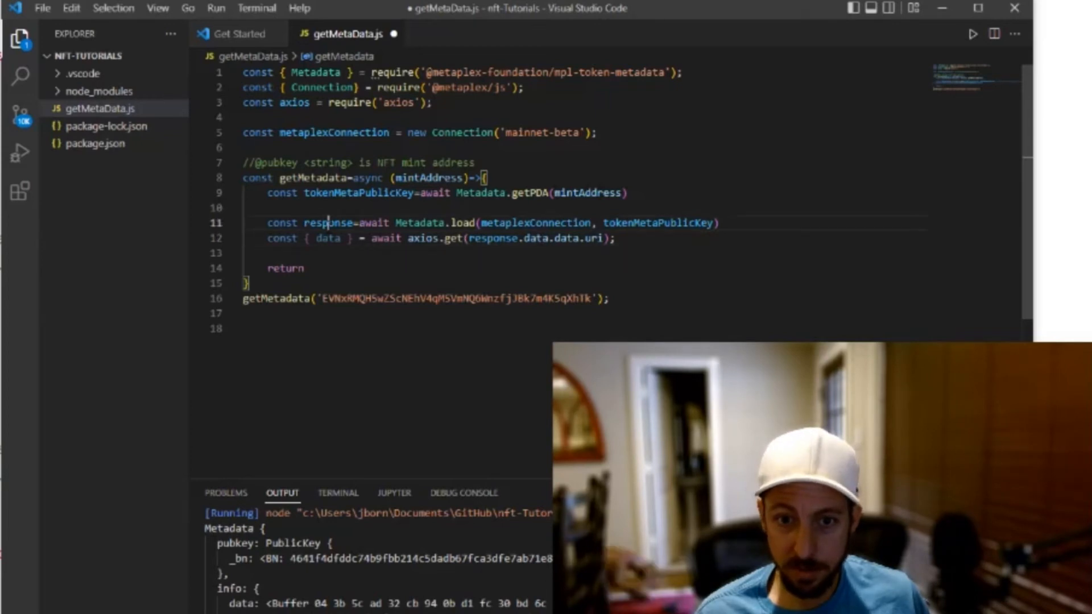
pyautogui.moveTo(492, 238)
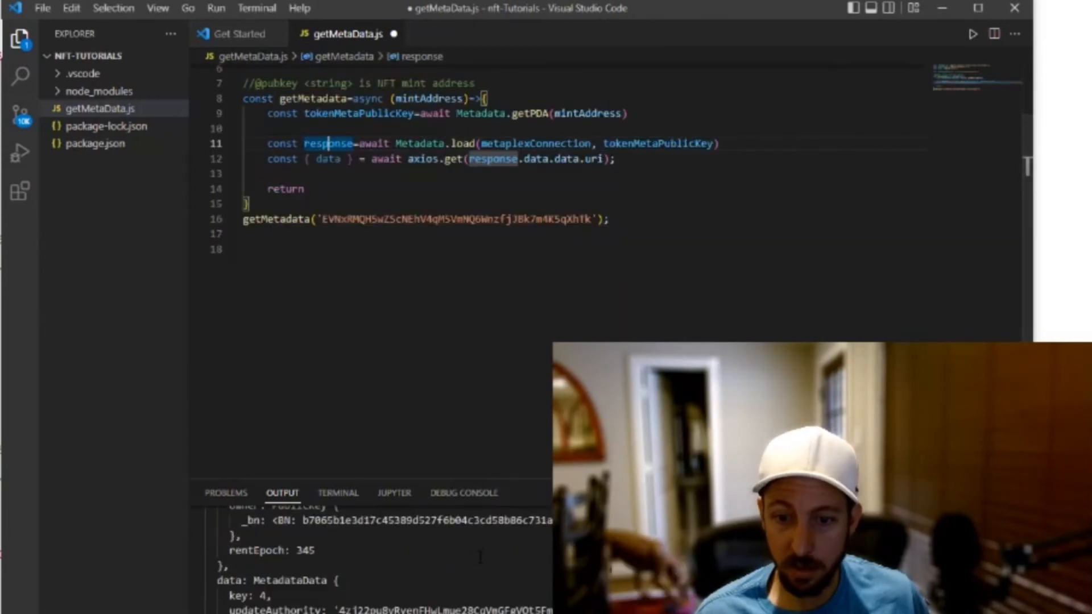
pyautogui.scroll(-3)
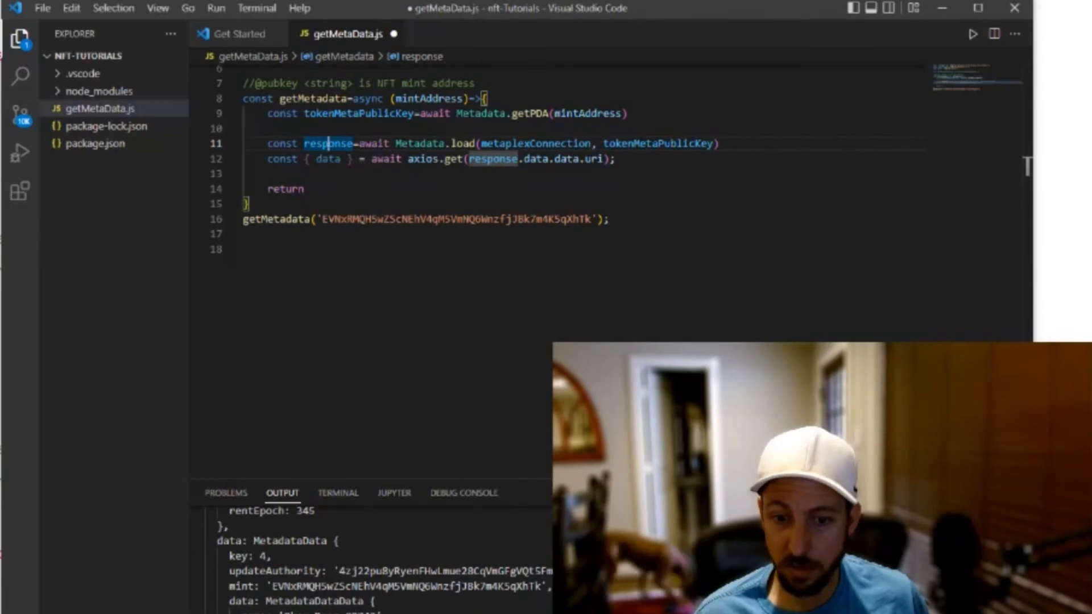
# - Add console.log(data) after the axios line and run the updated script
pyautogui.click(279, 173)
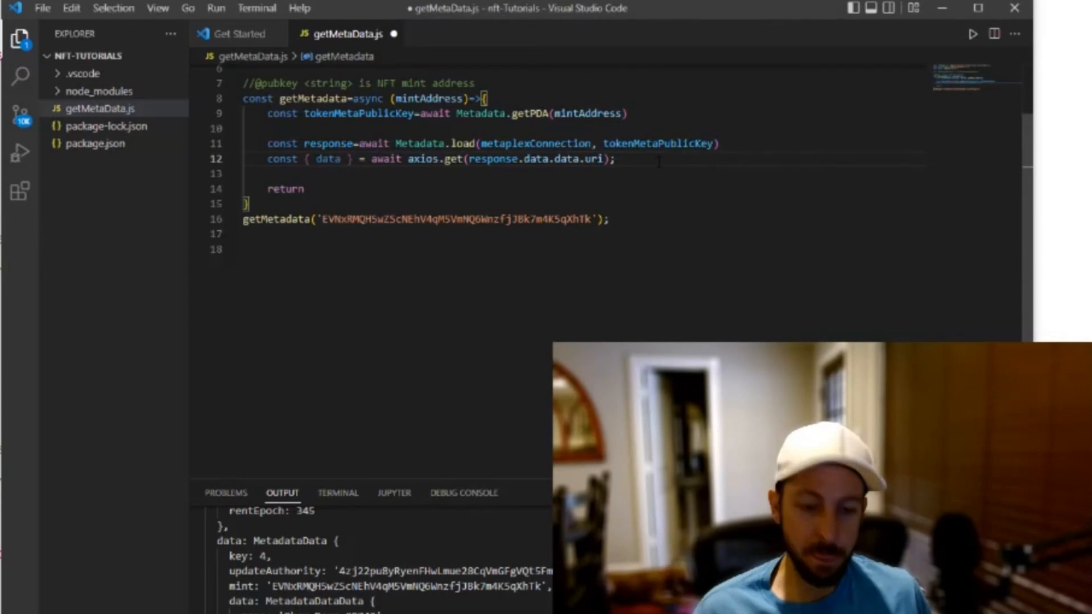
pyautogui.write('console.log')
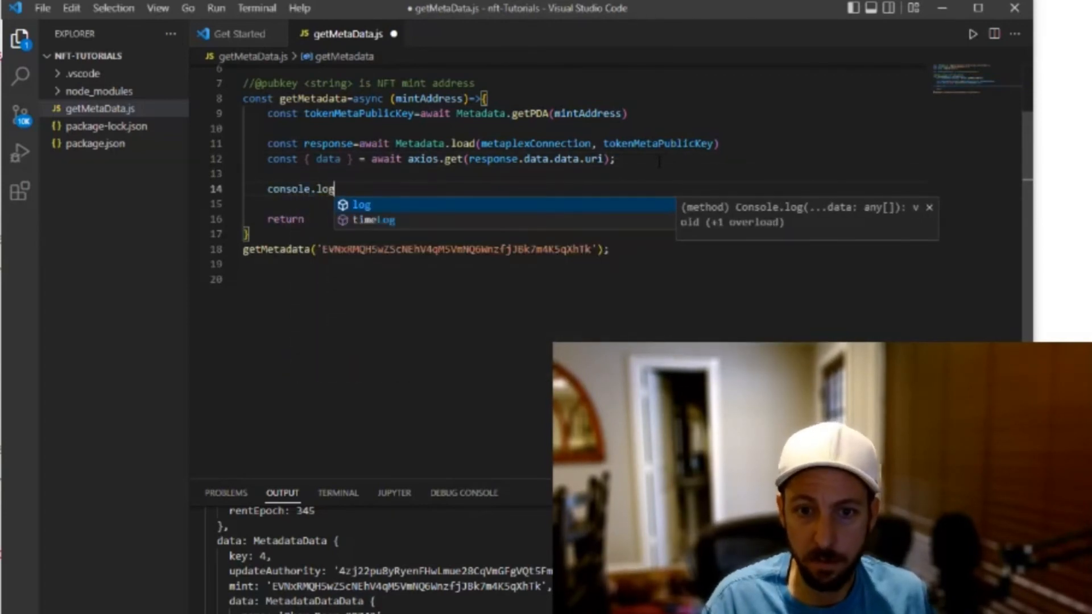
pyautogui.write('(data)')
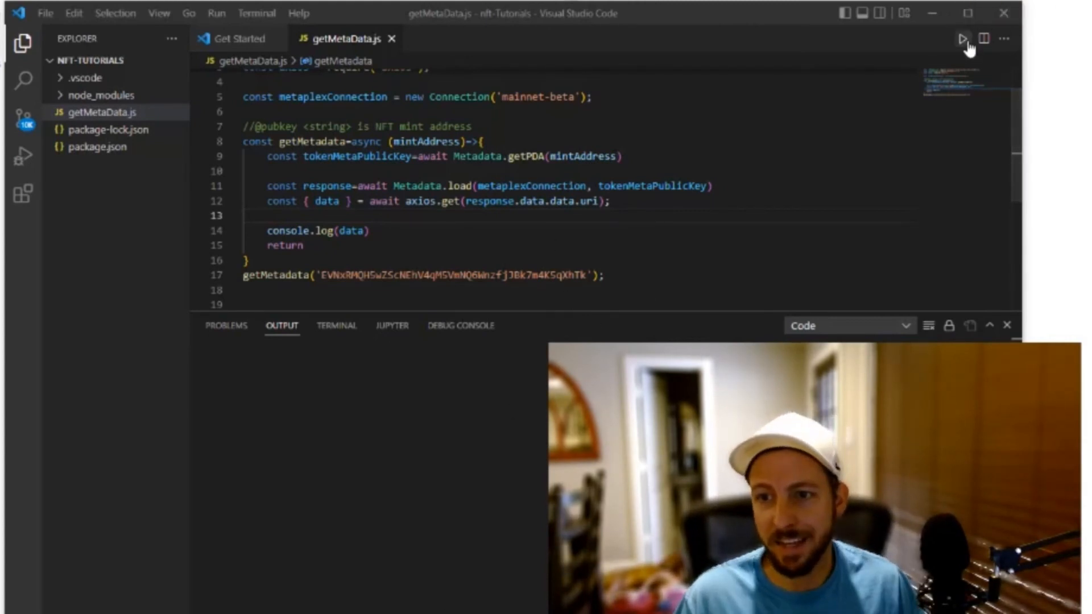
pyautogui.click(963, 39)
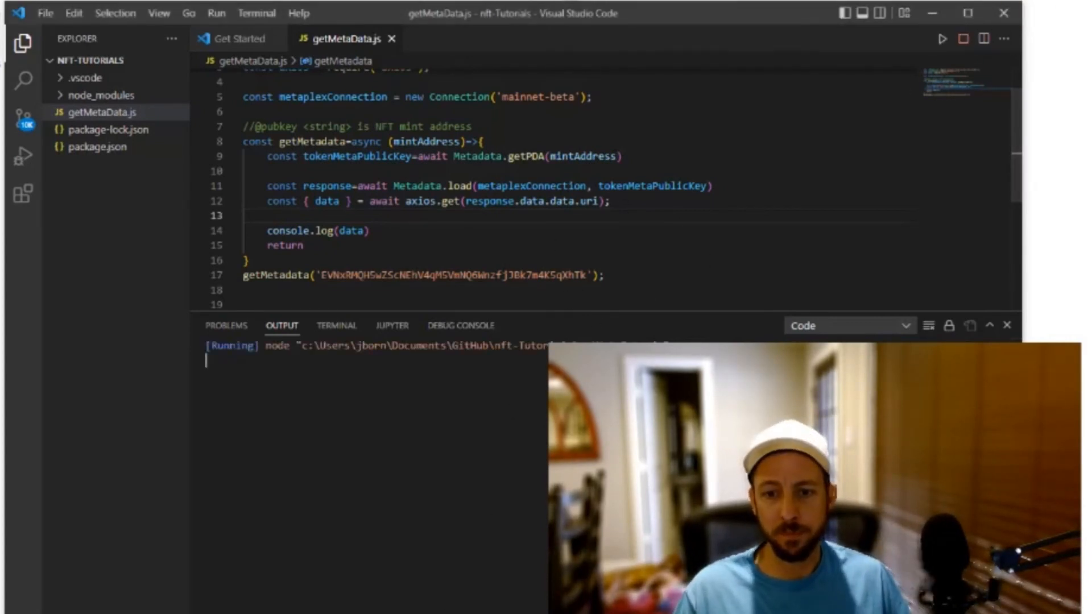